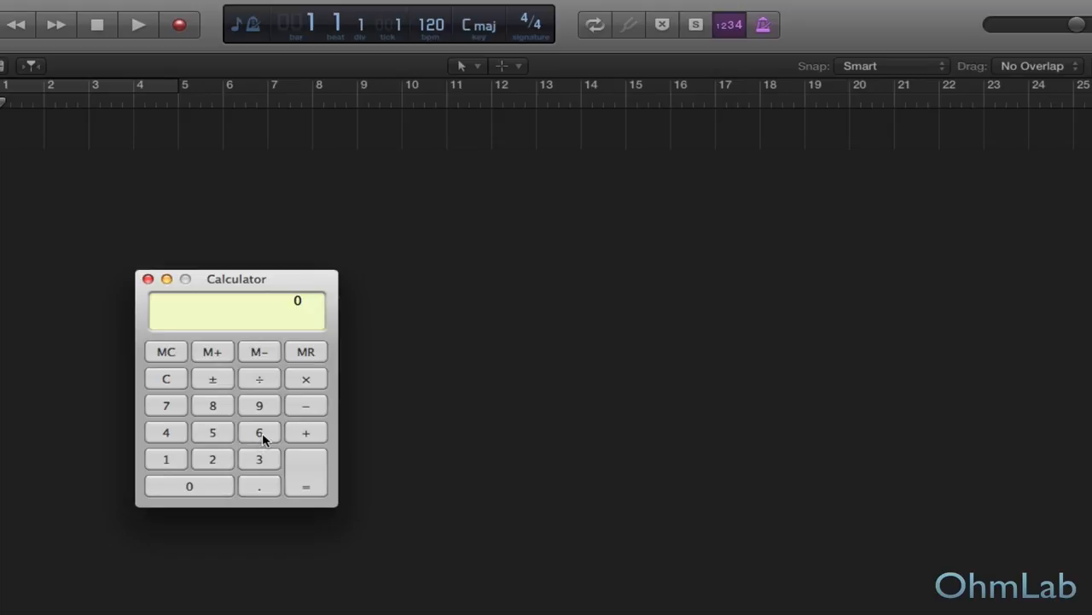
# Enter 60000, the number of milliseconds in a minute, on the Calculator keypad.
pyautogui.click(189, 485)
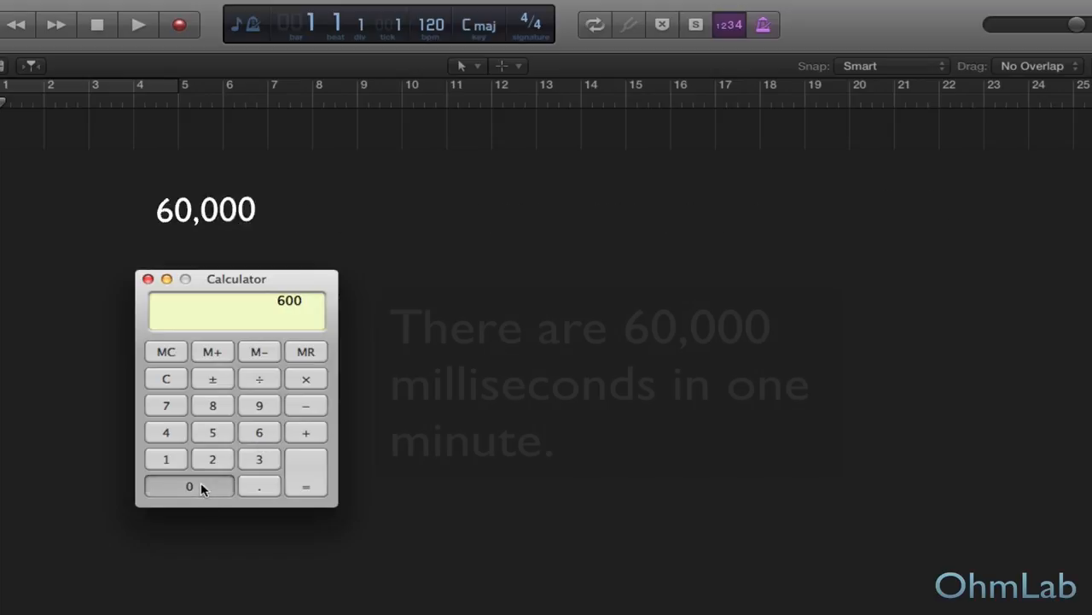
pyautogui.click(188, 486)
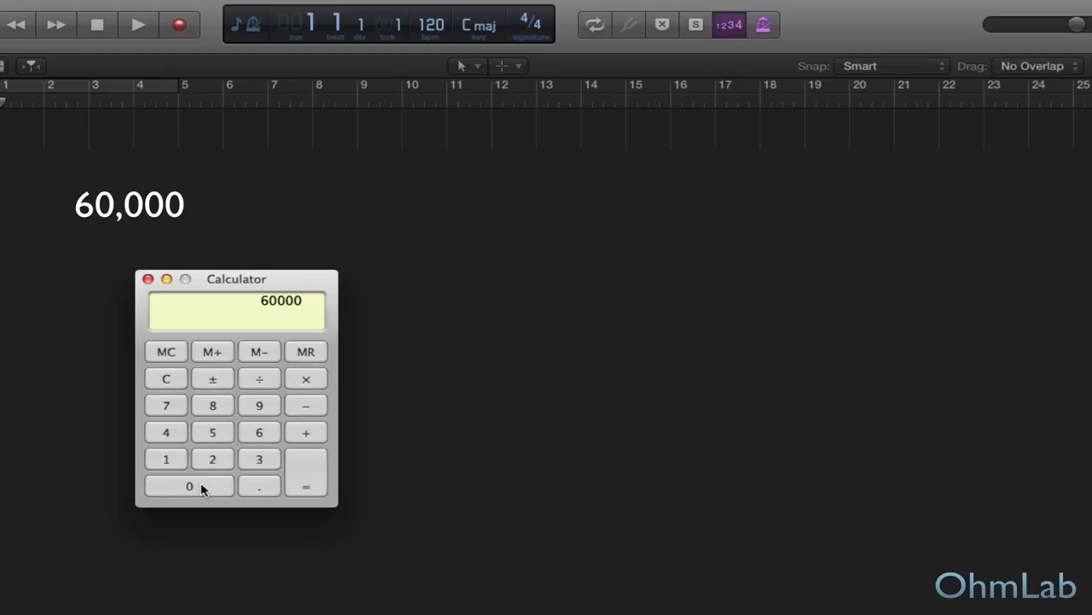
pyautogui.click(259, 378)
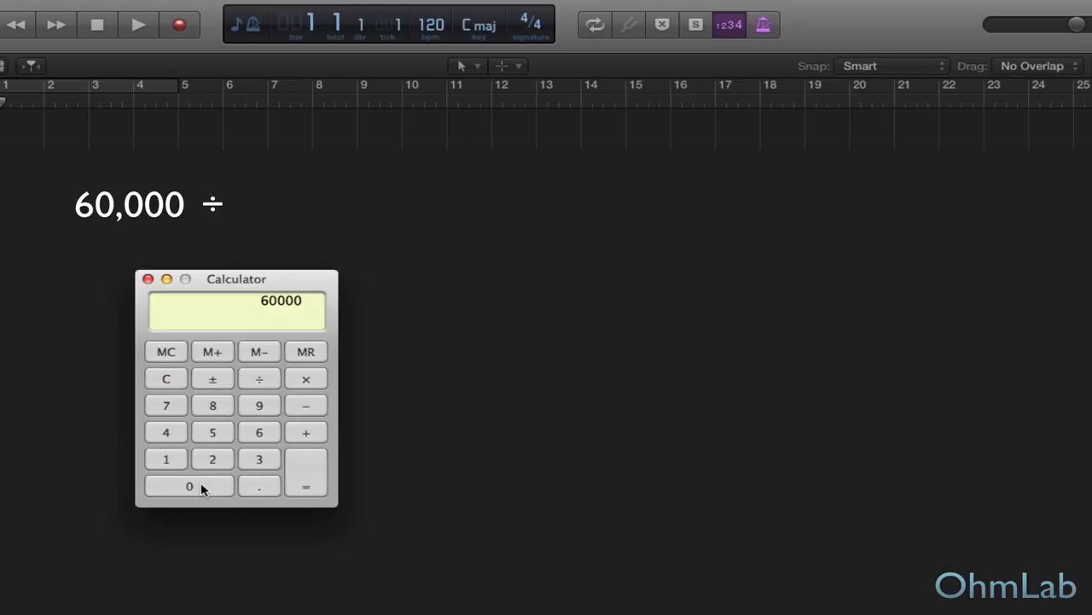
pyautogui.moveTo(311, 432)
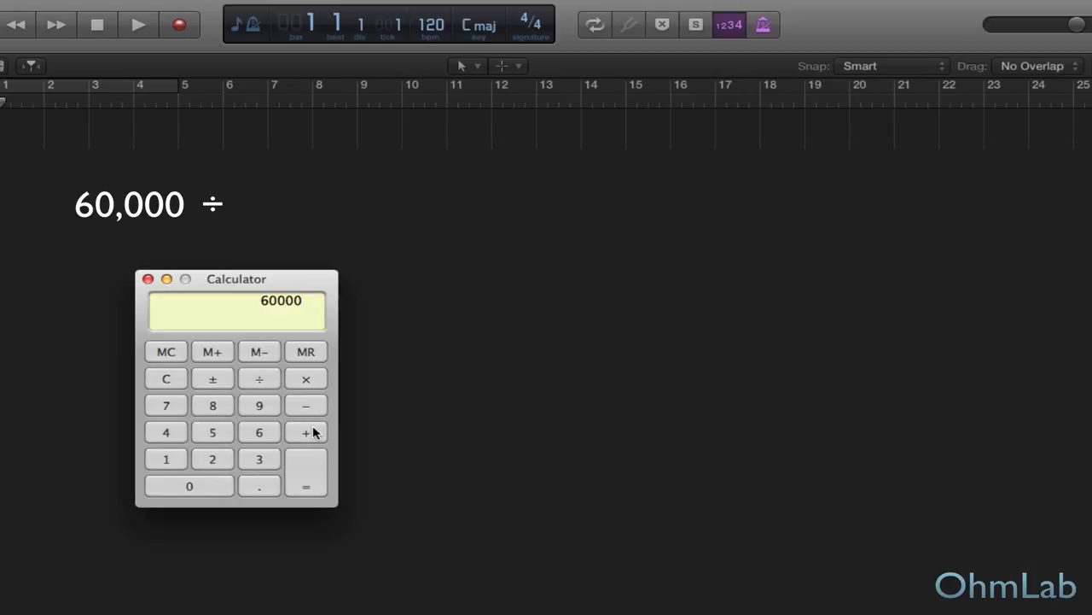
pyautogui.moveTo(395, 273)
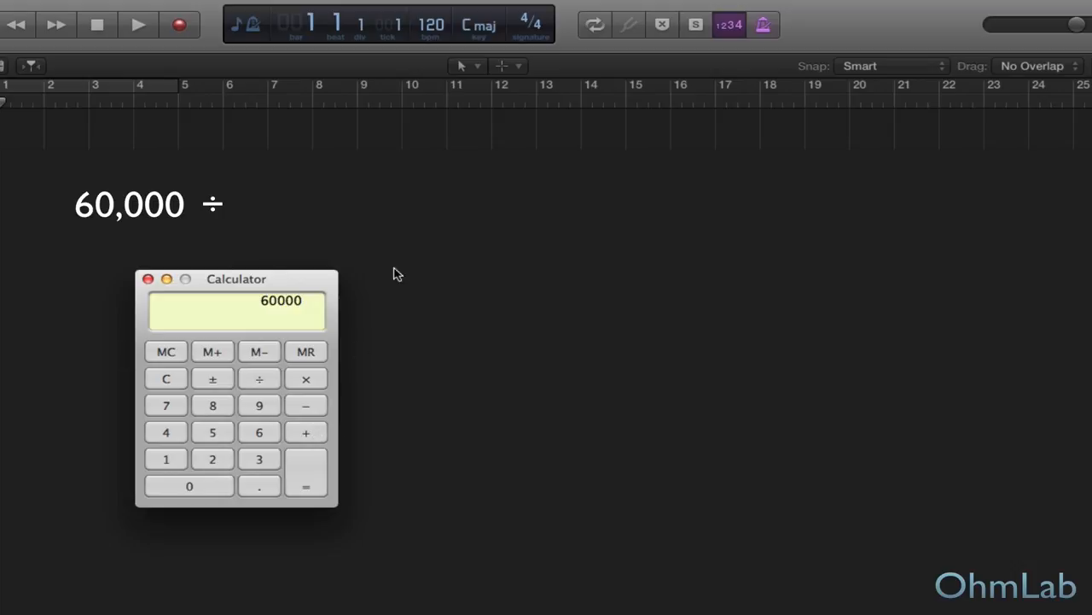
pyautogui.moveTo(158, 213)
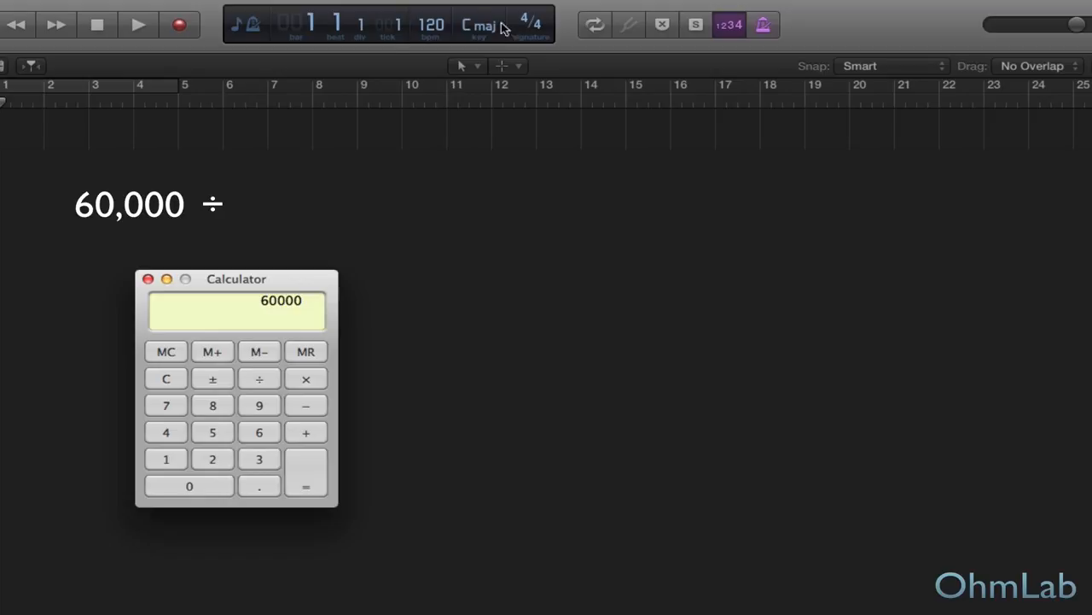
pyautogui.moveTo(436, 35)
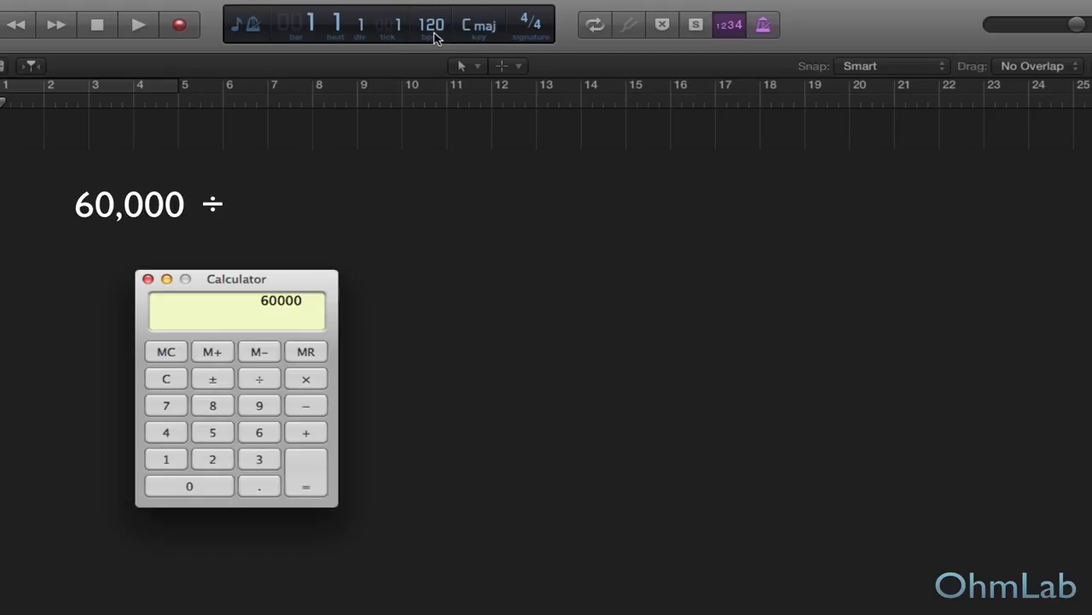
pyautogui.moveTo(220, 420)
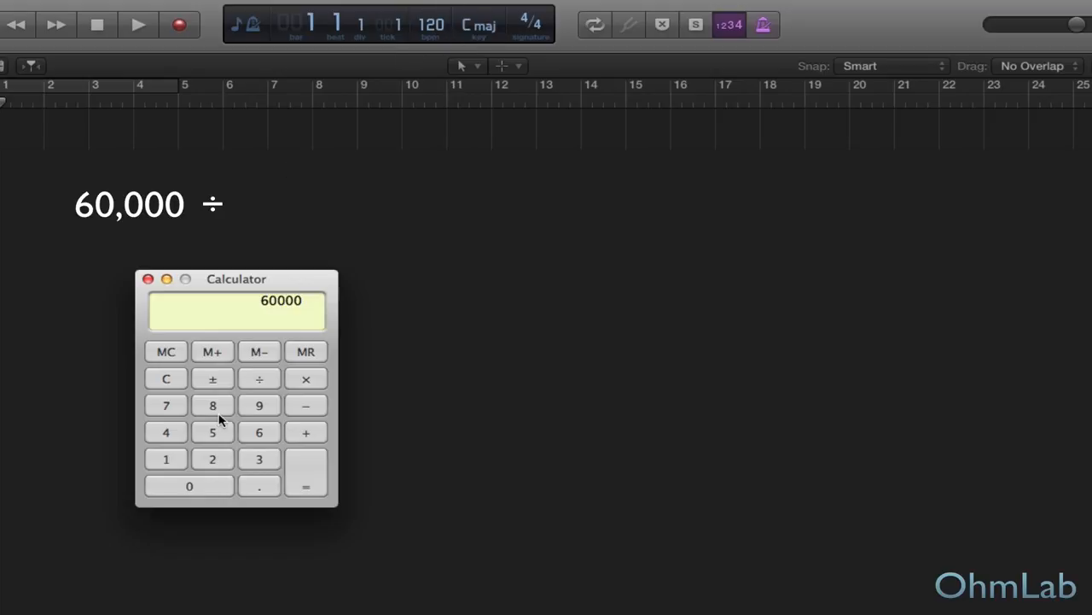
# Divide 60000 by the 120 BPM tempo to get 500 milliseconds per beat.
pyautogui.click(259, 378)
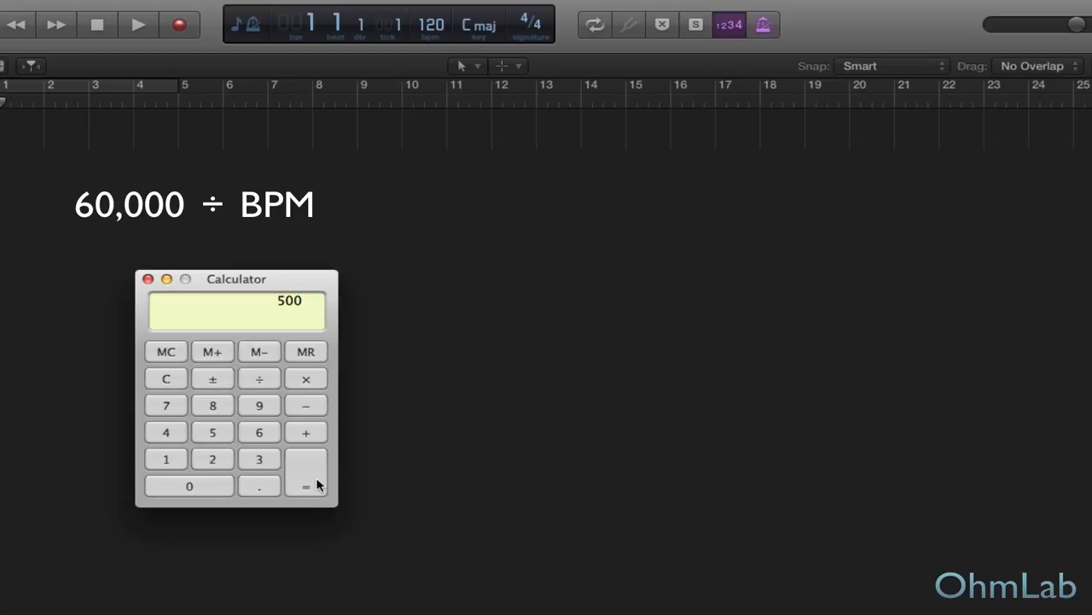
pyautogui.moveTo(301, 263)
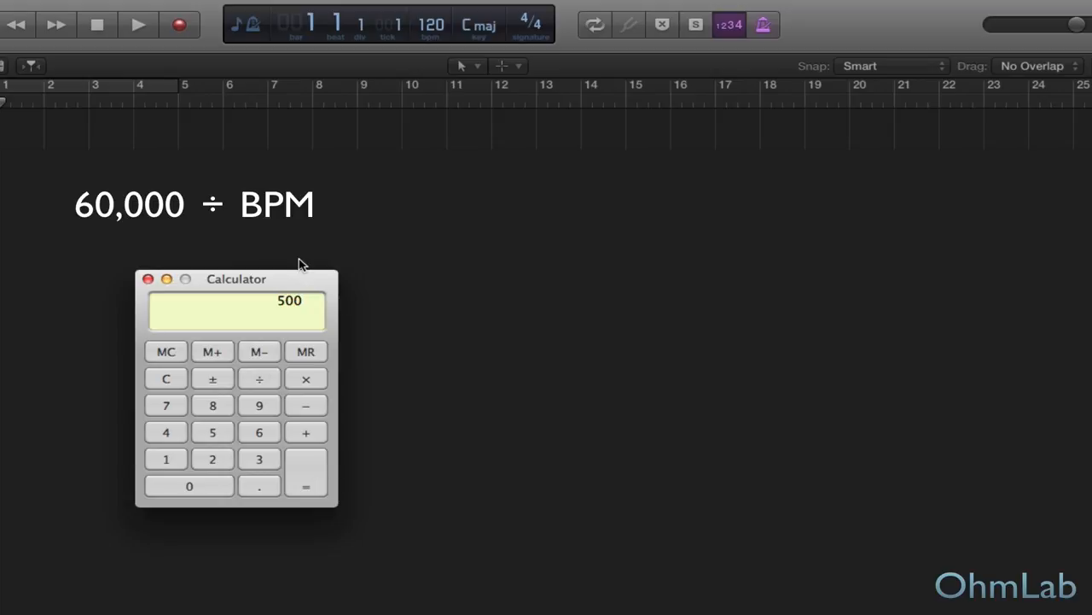
pyautogui.moveTo(272, 333)
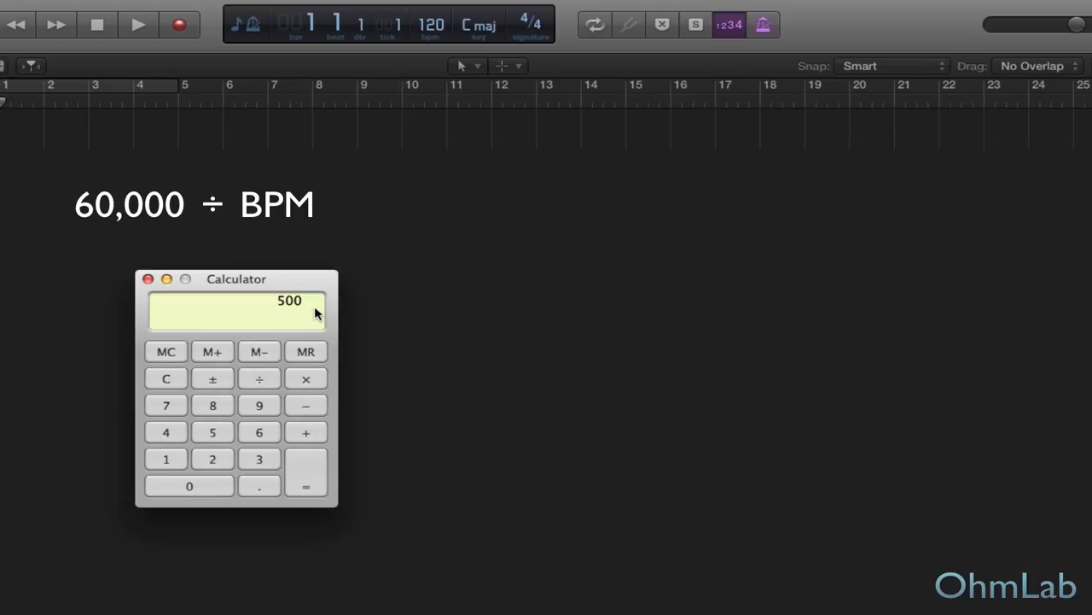
# Divide 500 by 4 to get 125, then start another division by 4.
pyautogui.click(259, 378)
pyautogui.write('4')
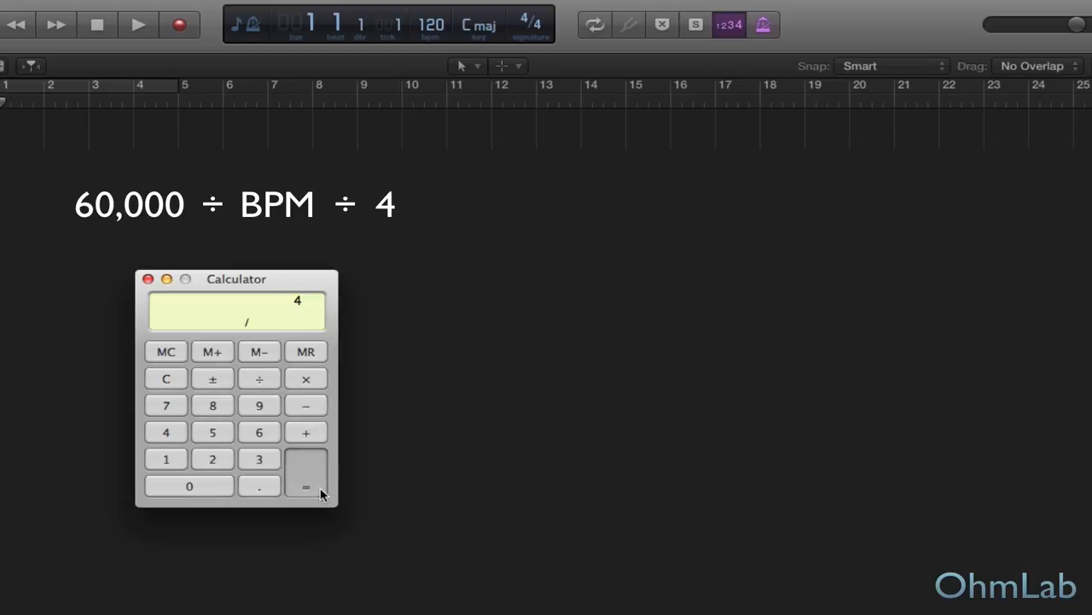
pyautogui.click(306, 472)
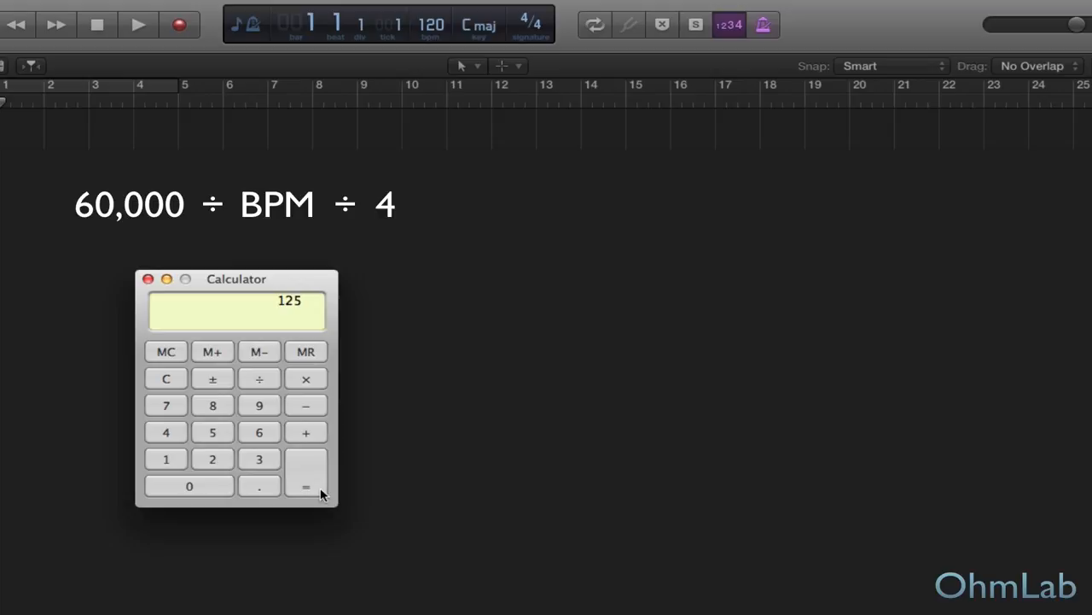
pyautogui.click(258, 378)
pyautogui.write('4')
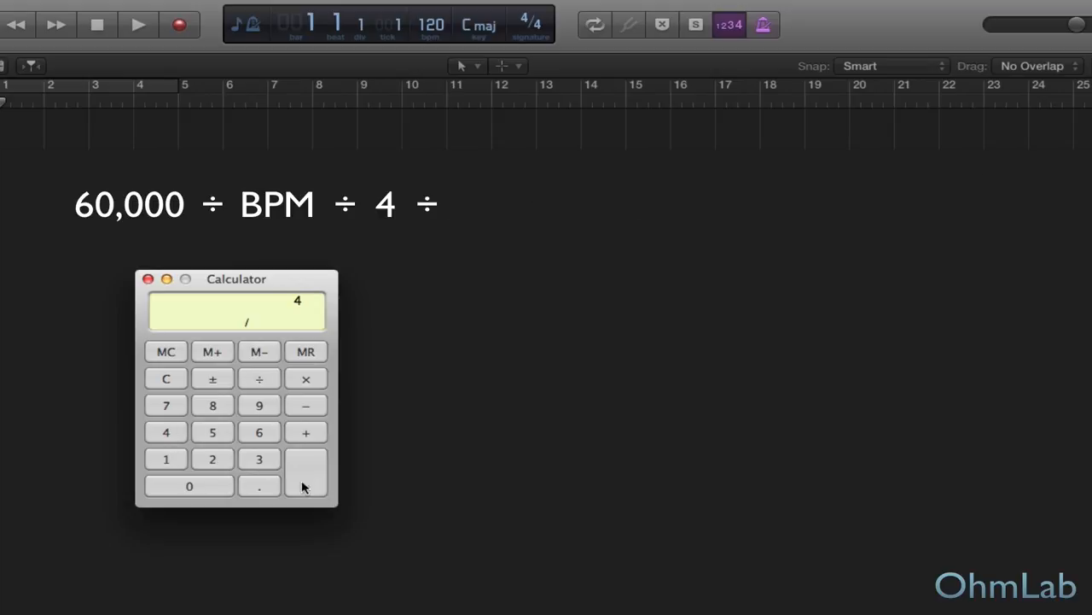
pyautogui.click(305, 487)
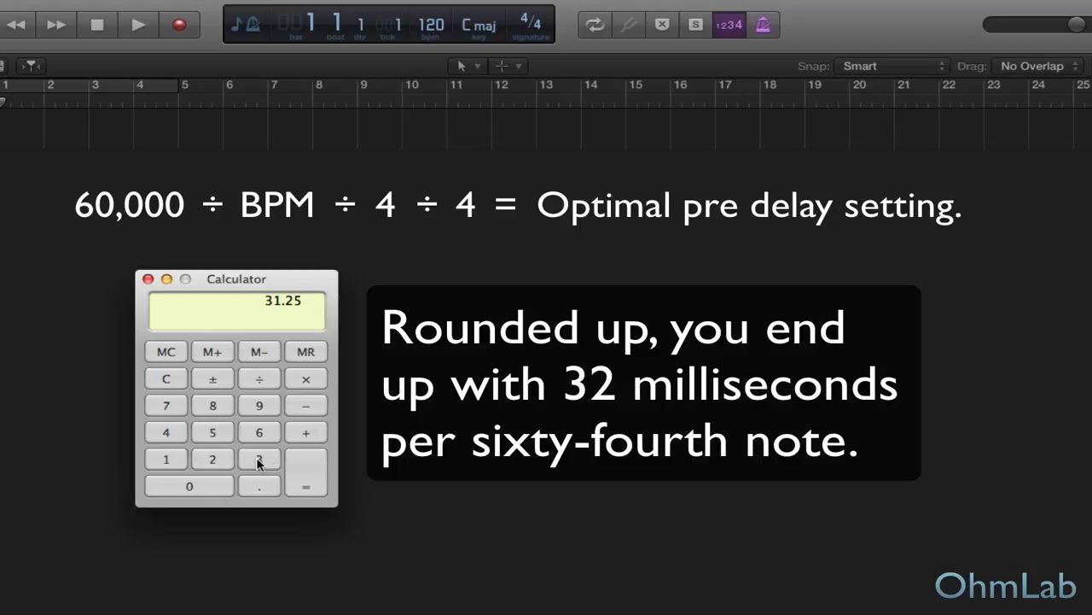
pyautogui.moveTo(289, 309)
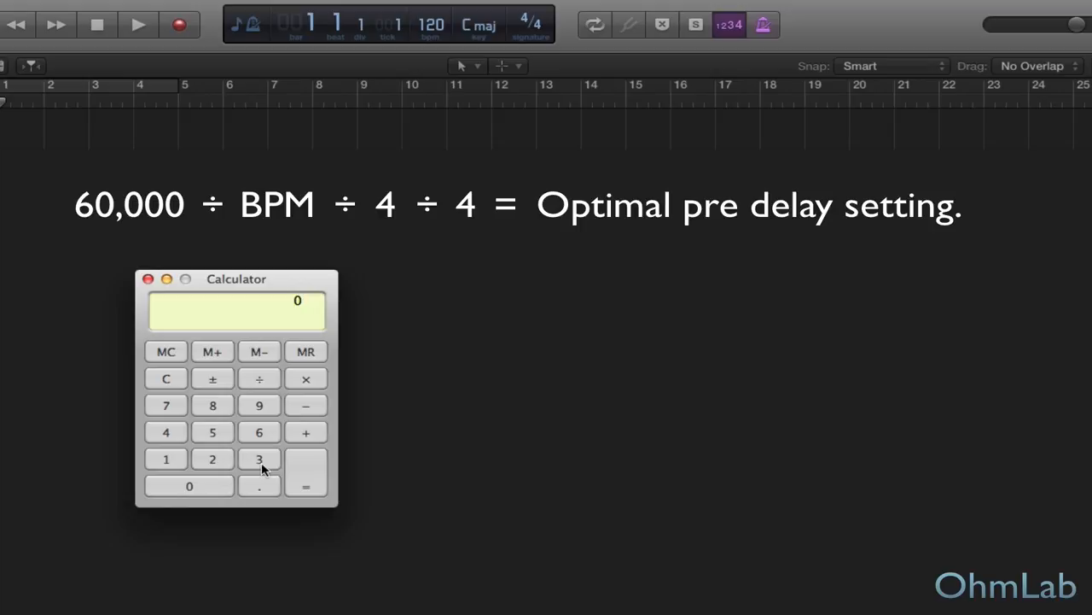
# Enter 32, the rounded-up pre-delay value, on the keypad.
pyautogui.click(212, 458)
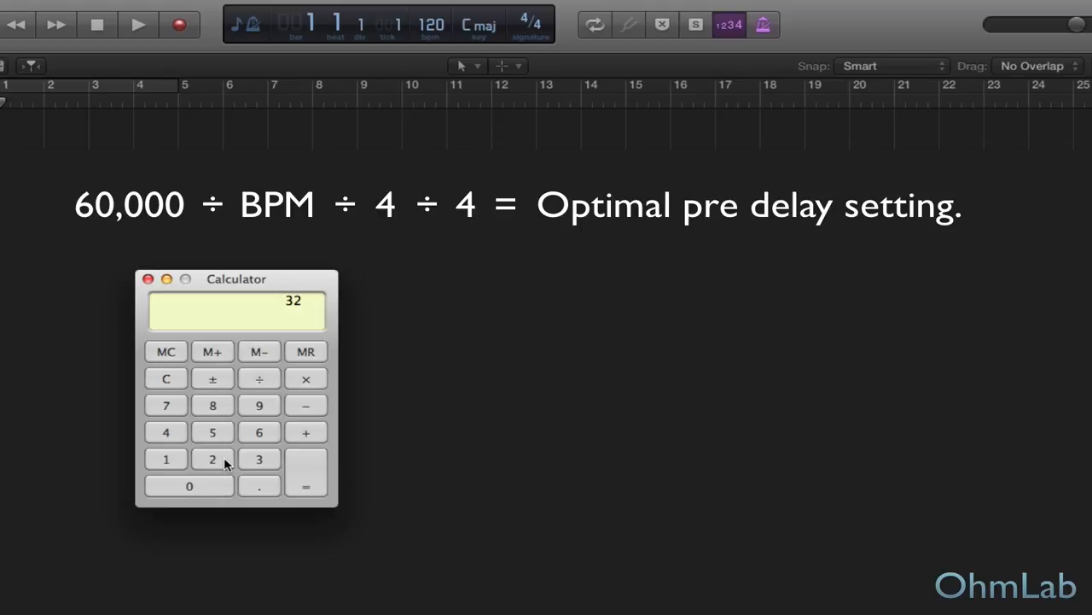
pyautogui.click(165, 378)
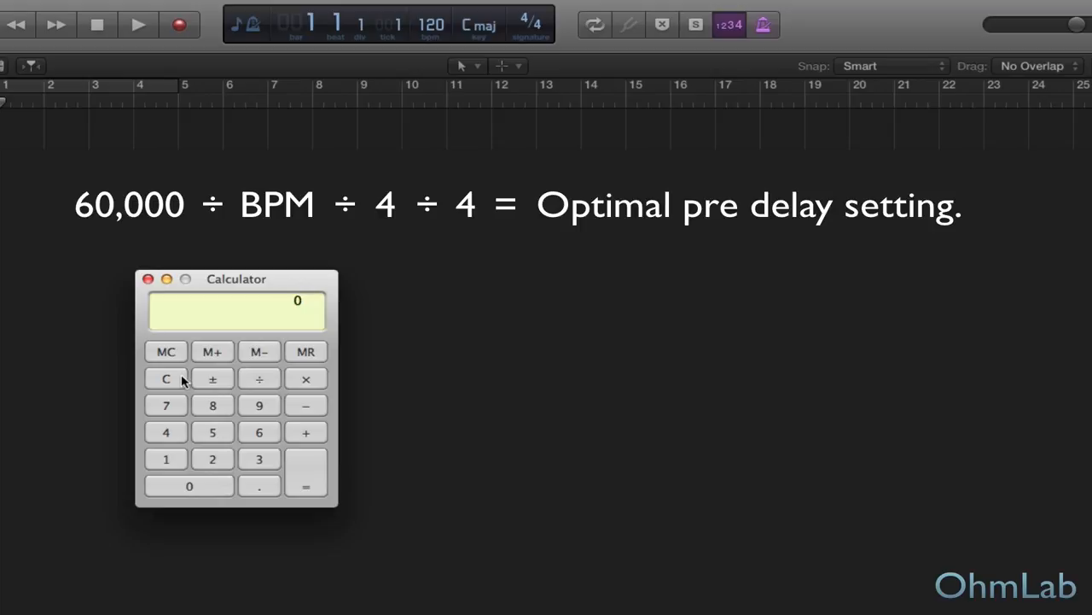
pyautogui.moveTo(264, 437)
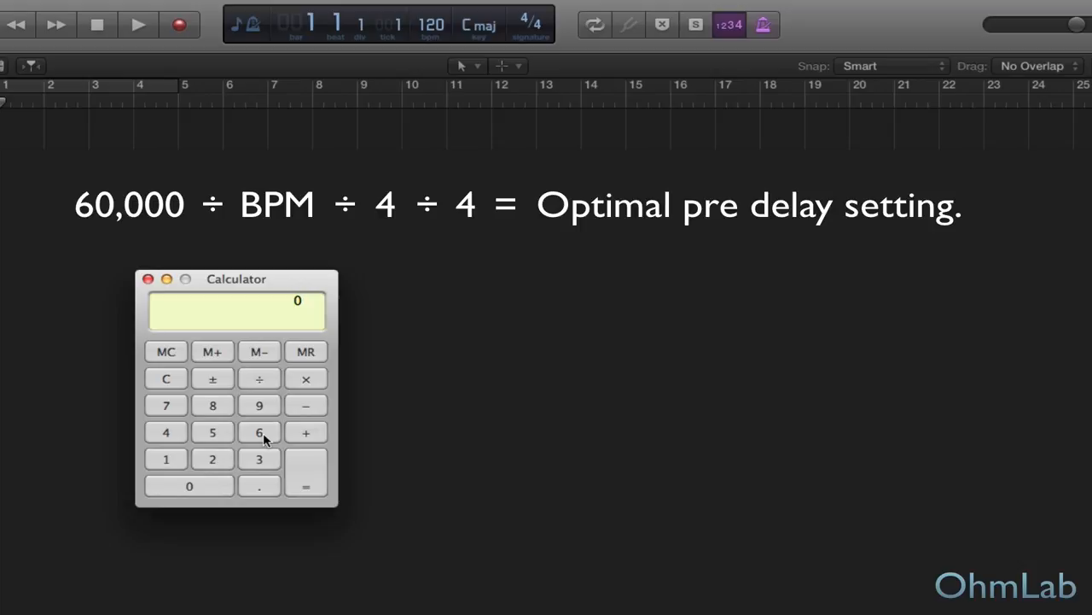
# Calculate 60000 ÷ 120 to get 500 milliseconds per beat.
pyautogui.click(258, 432)
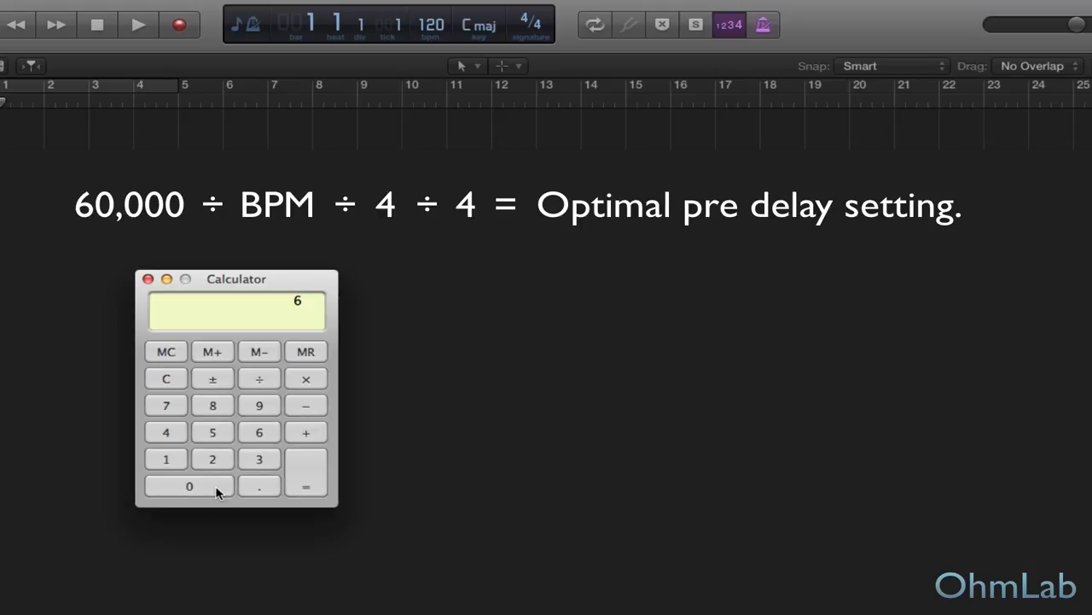
pyautogui.click(189, 486)
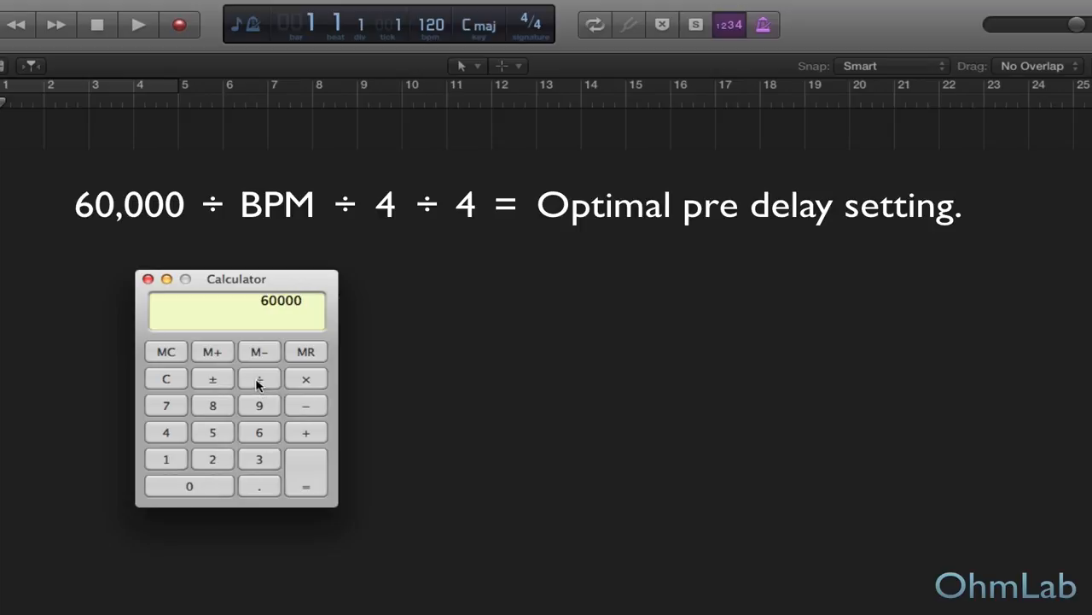
pyautogui.click(259, 379)
pyautogui.write('120')
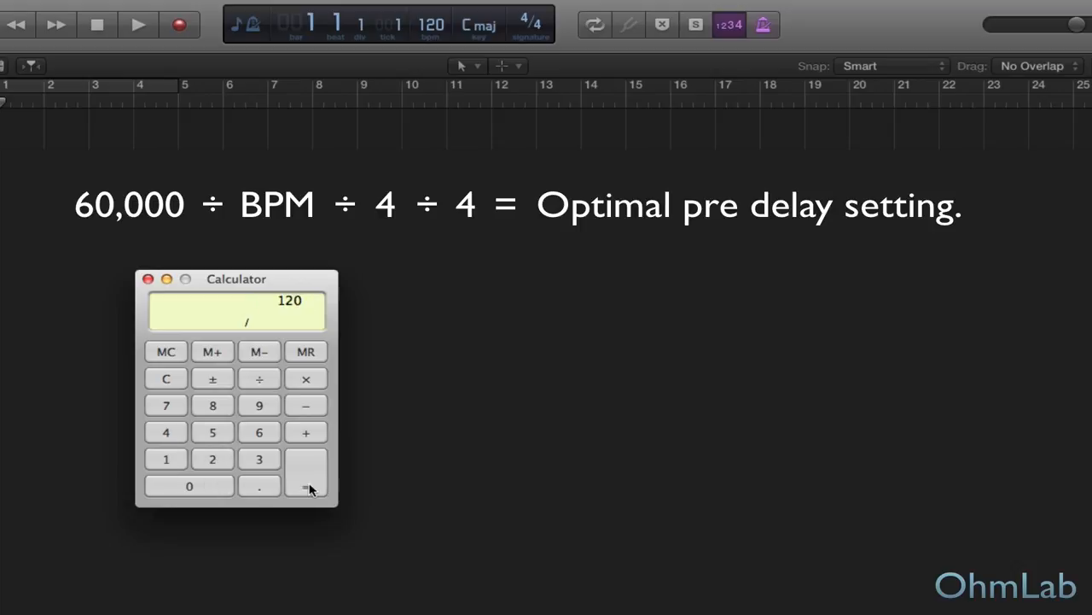
pyautogui.click(305, 487)
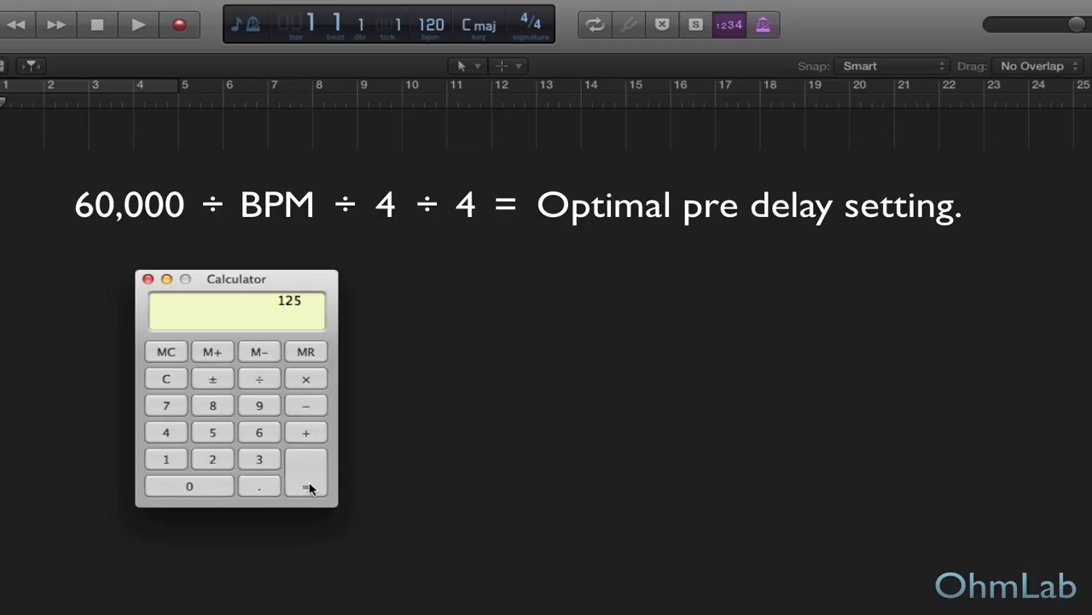
pyautogui.moveTo(259, 382)
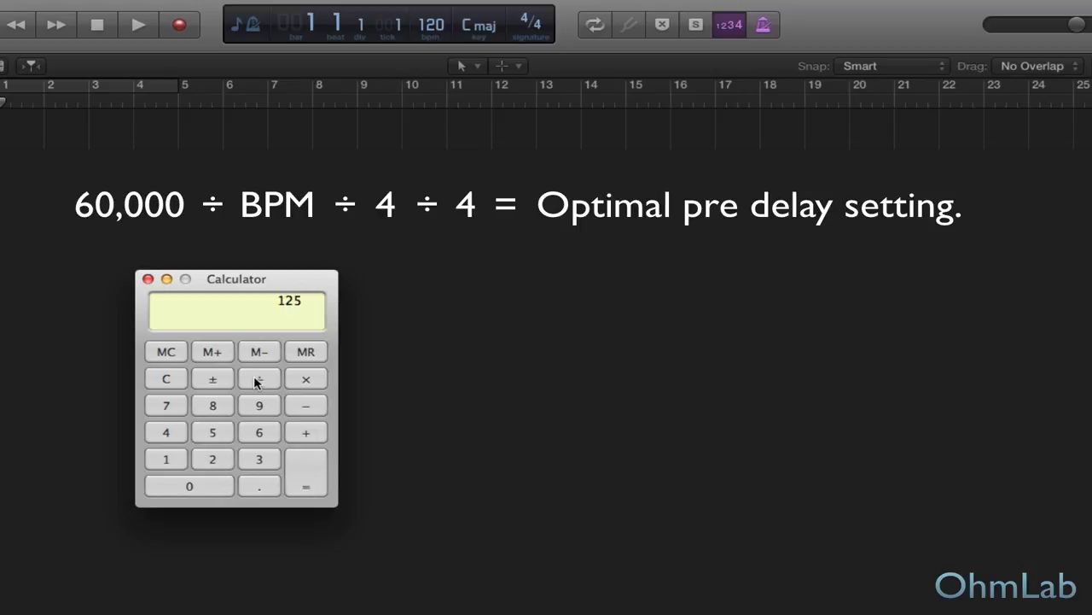